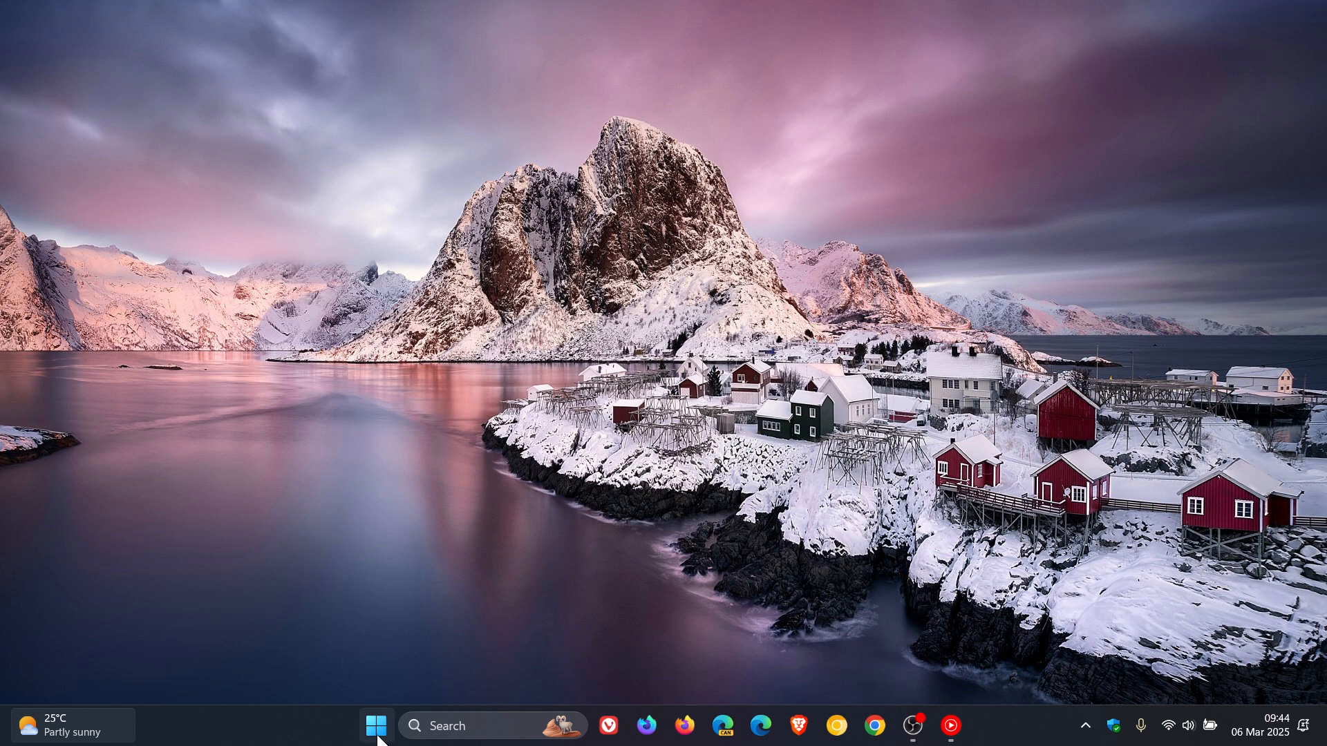
Step: Launch the Settings app to its Home page from the desktop
click(375, 745)
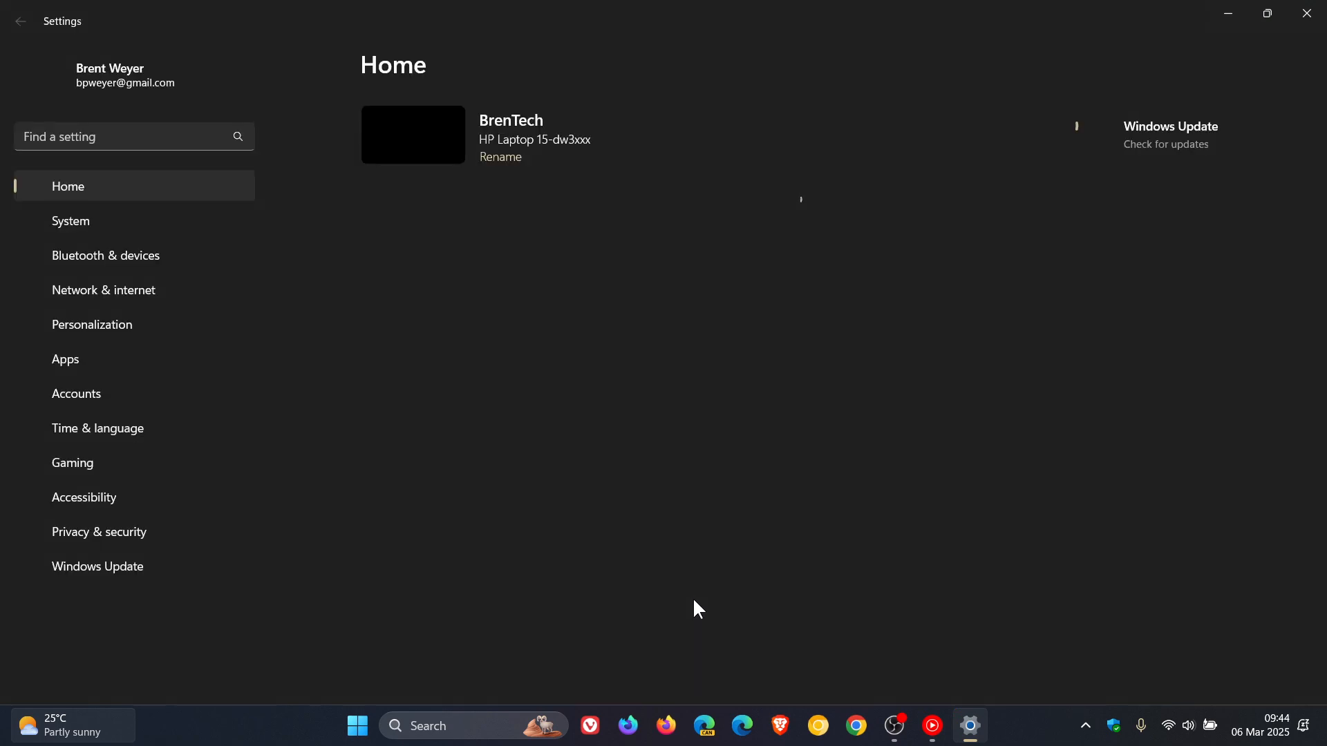
Step: Review the Windows Update history listing KB5052093, then return to the Windows Update page
click(97, 567)
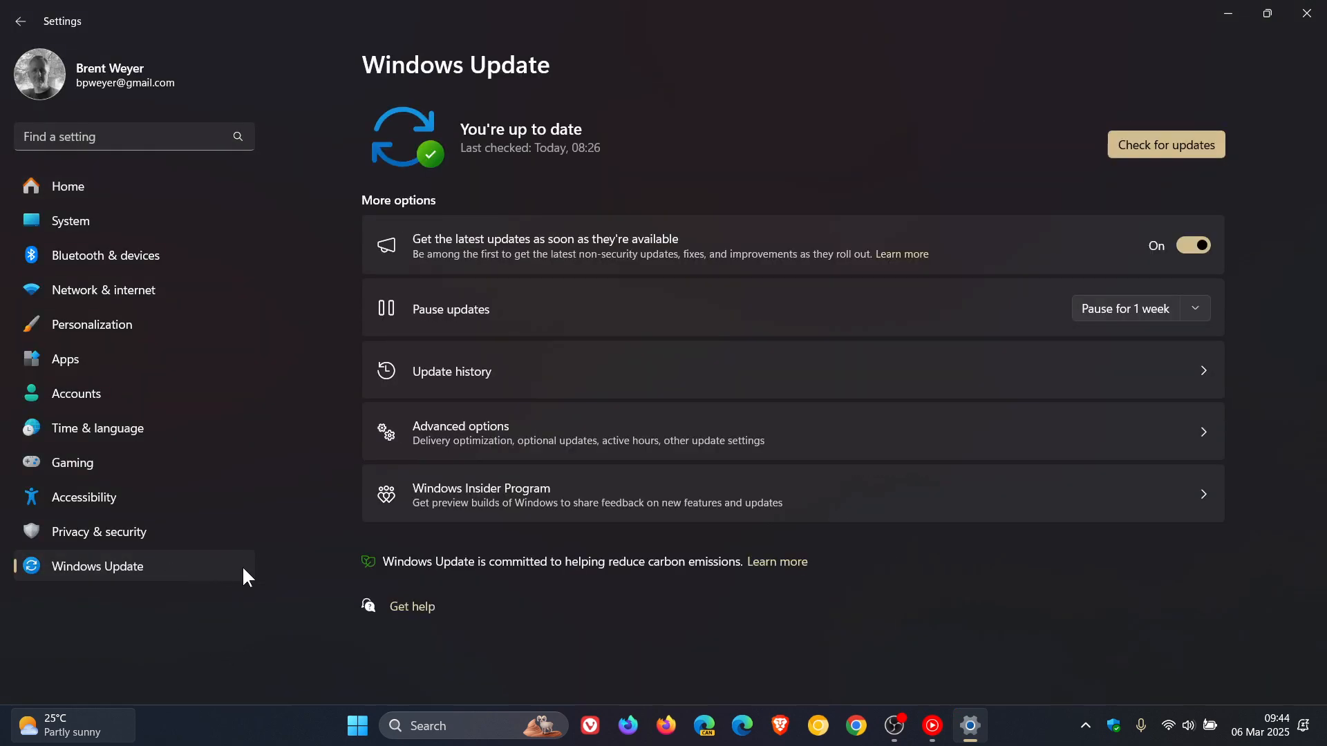
mouse_move(753, 376)
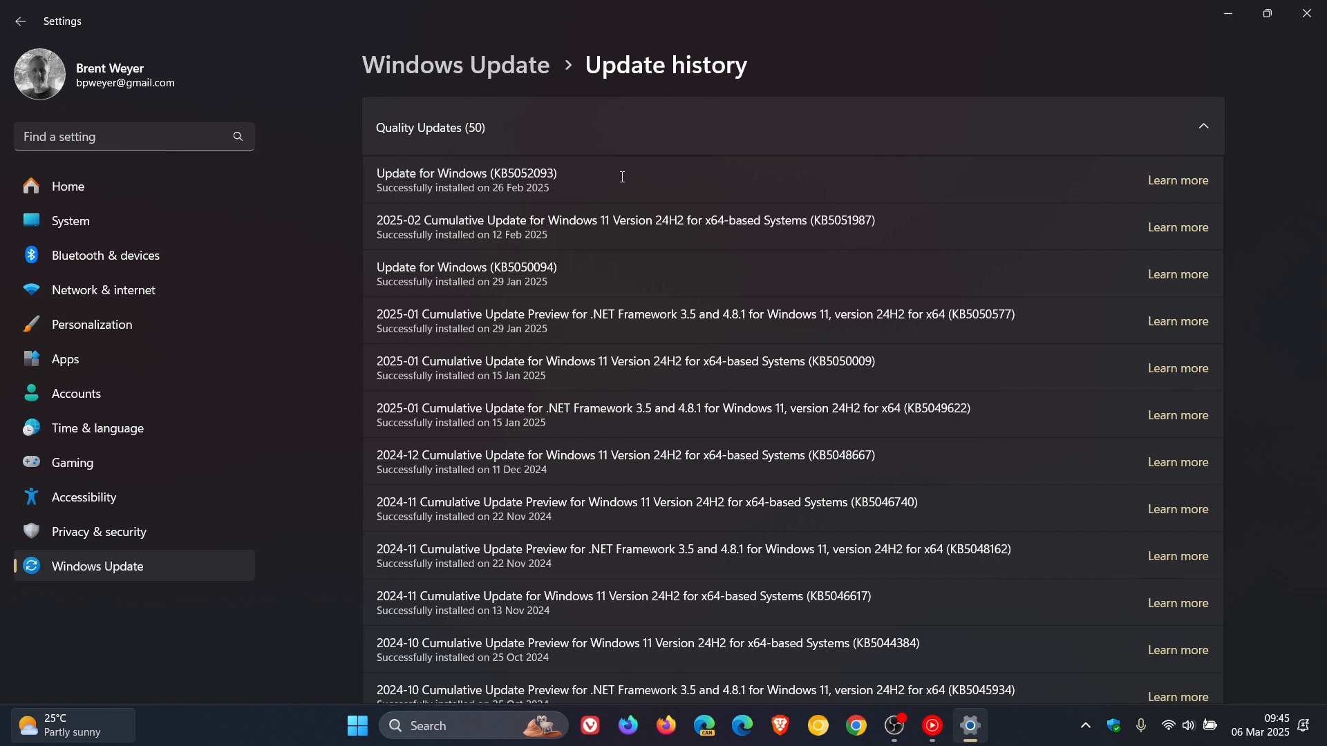
mouse_move(658, 177)
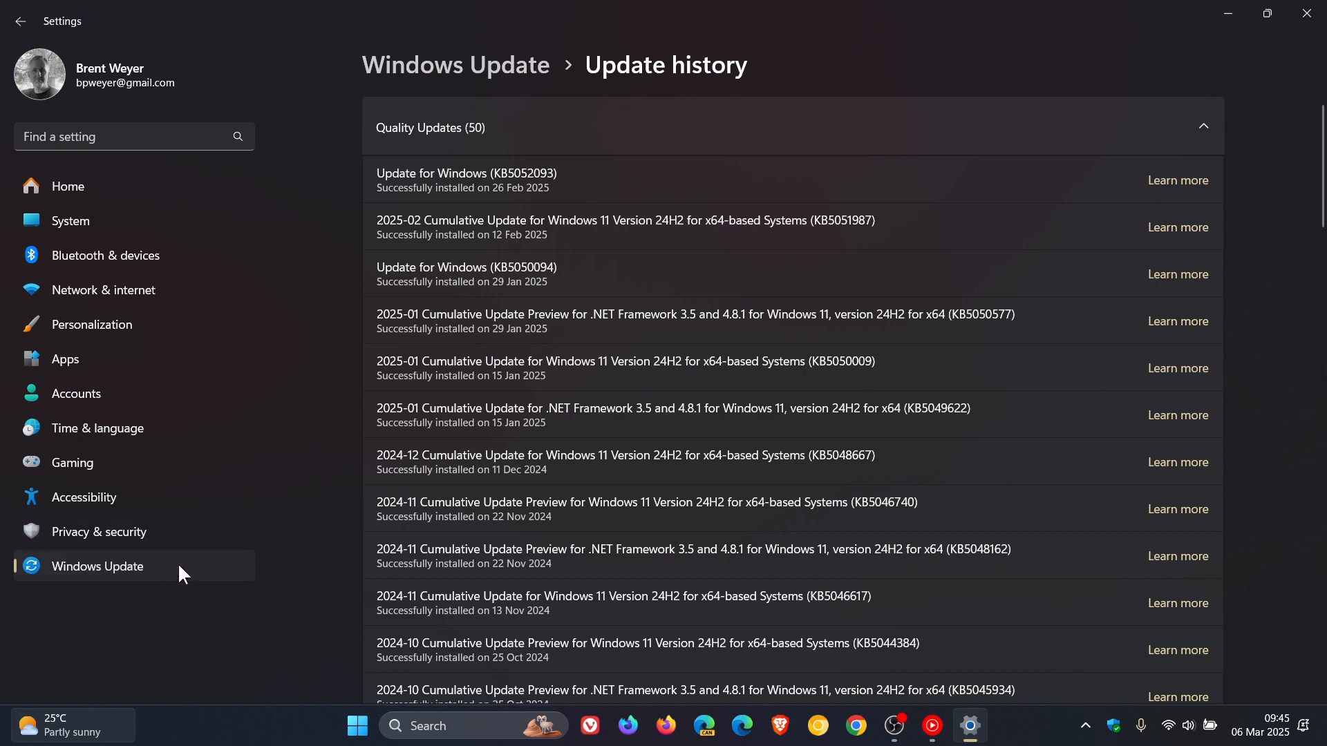
click(21, 21)
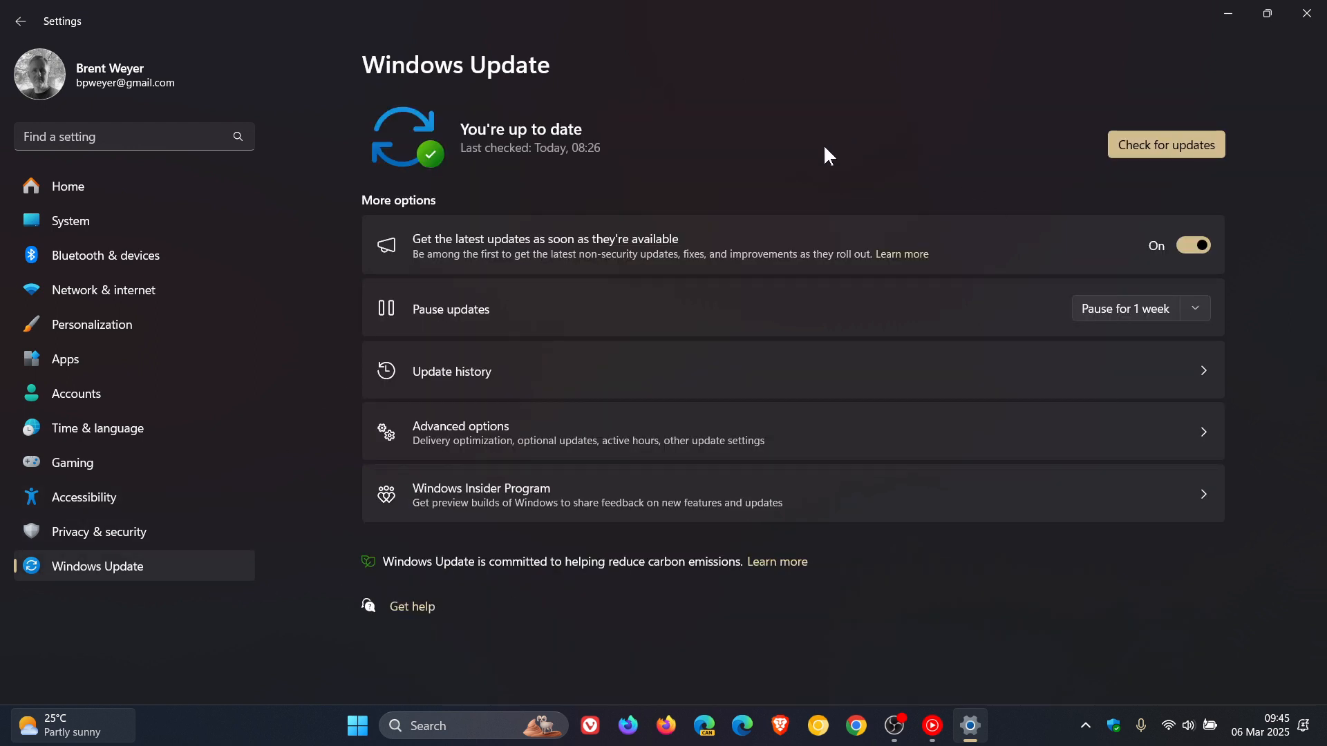
mouse_move(1244, 257)
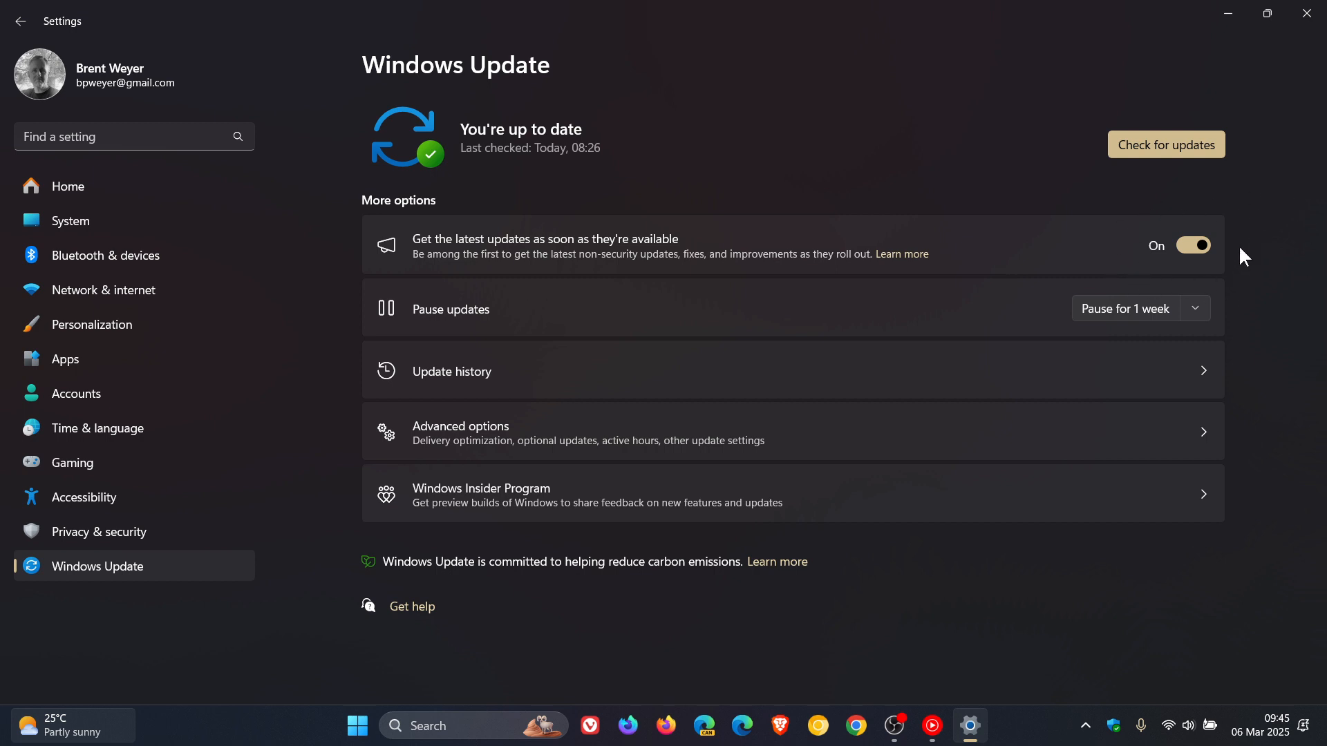
mouse_move(836, 157)
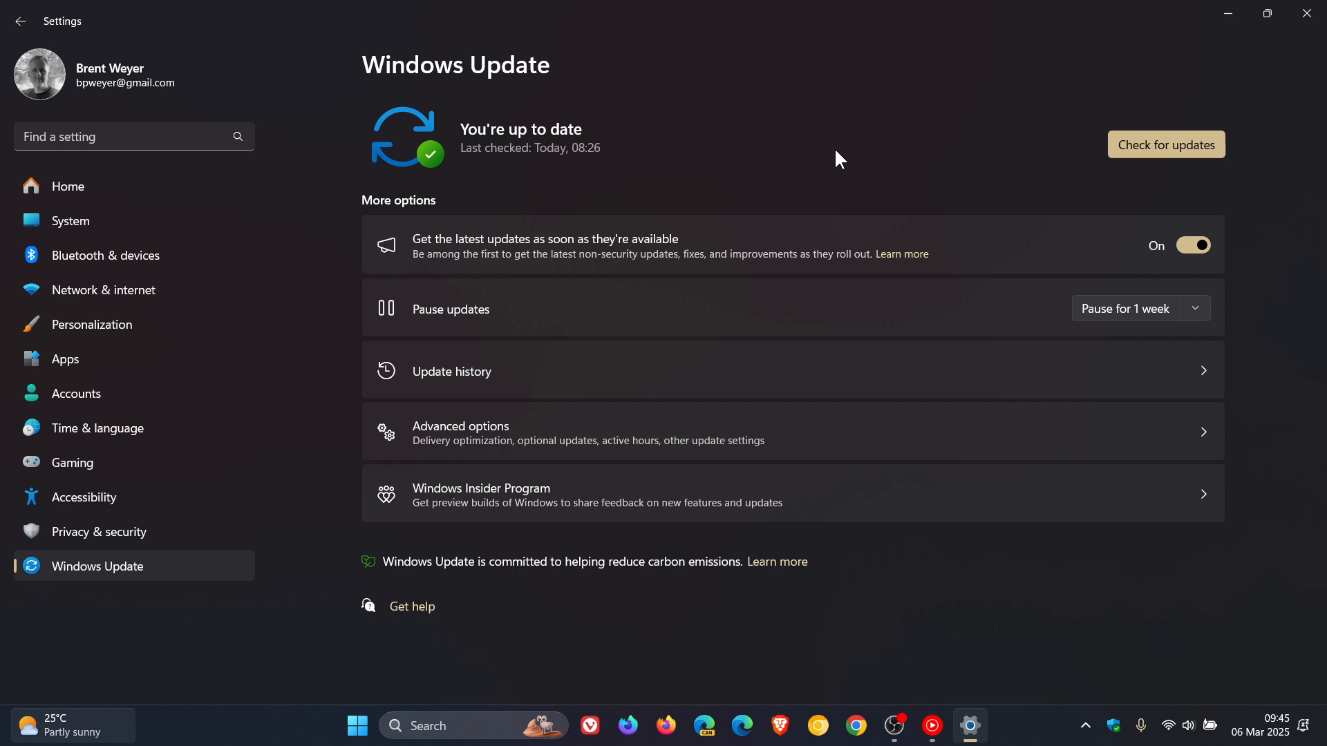
mouse_move(881, 186)
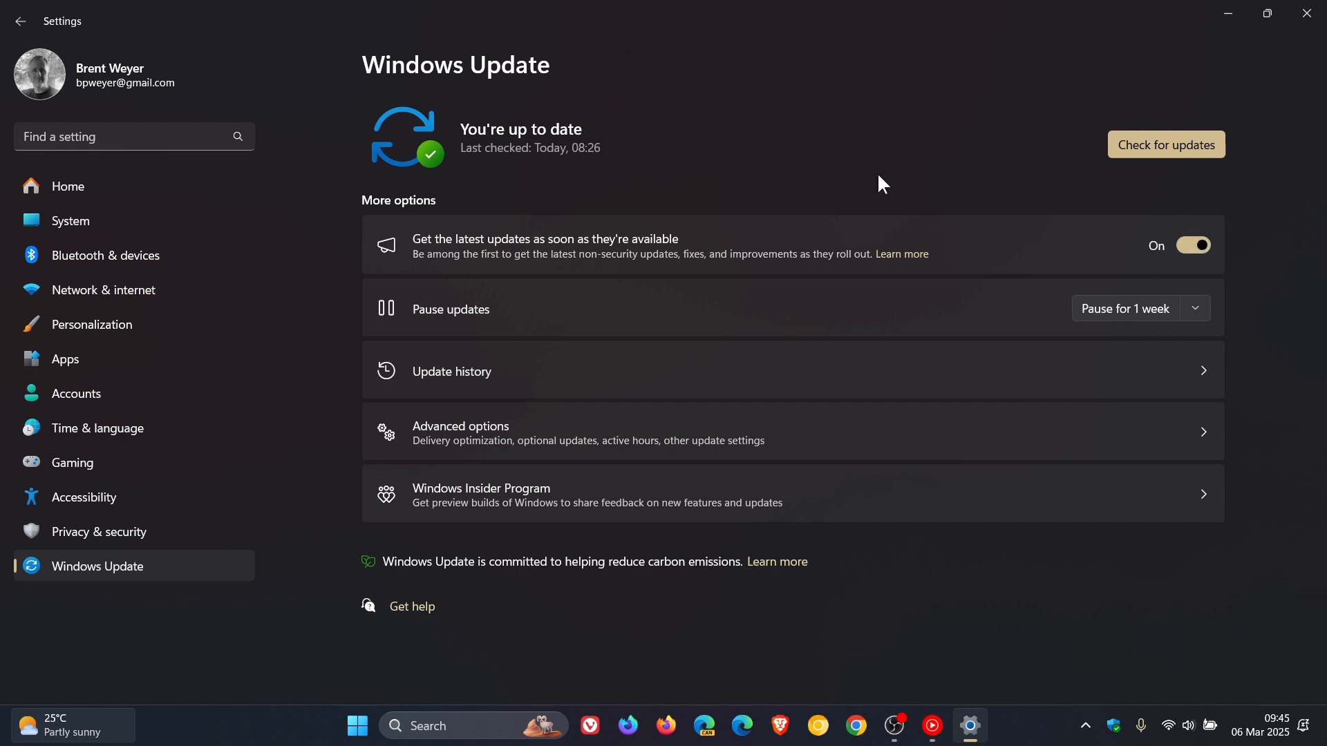
mouse_move(1269, 701)
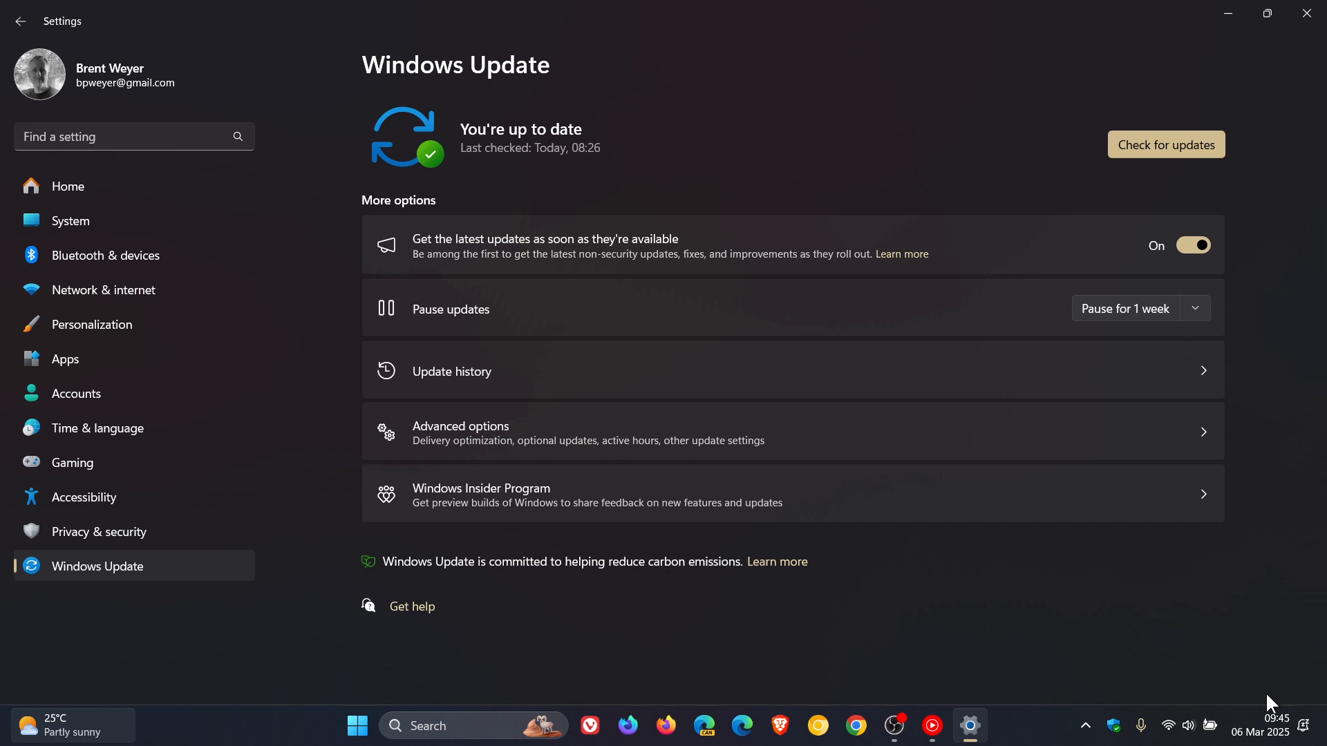
click(1277, 723)
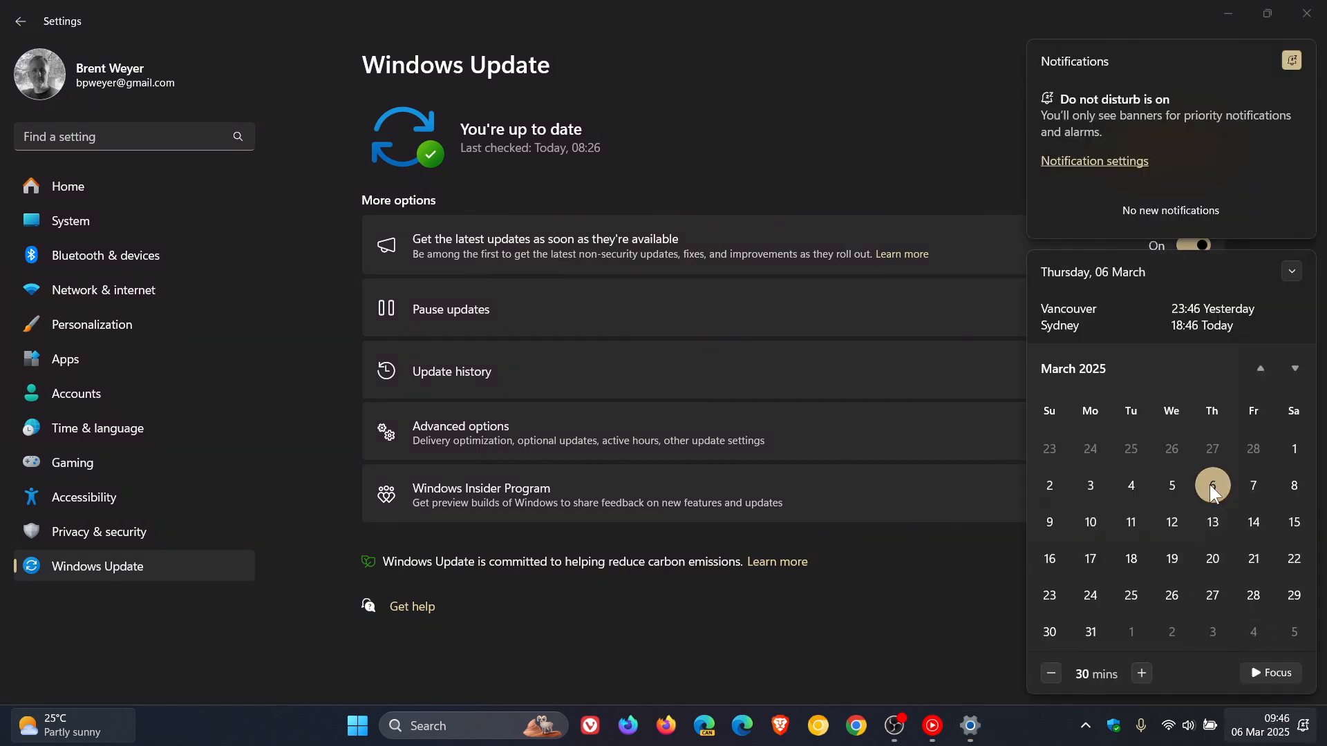
mouse_move(1216, 503)
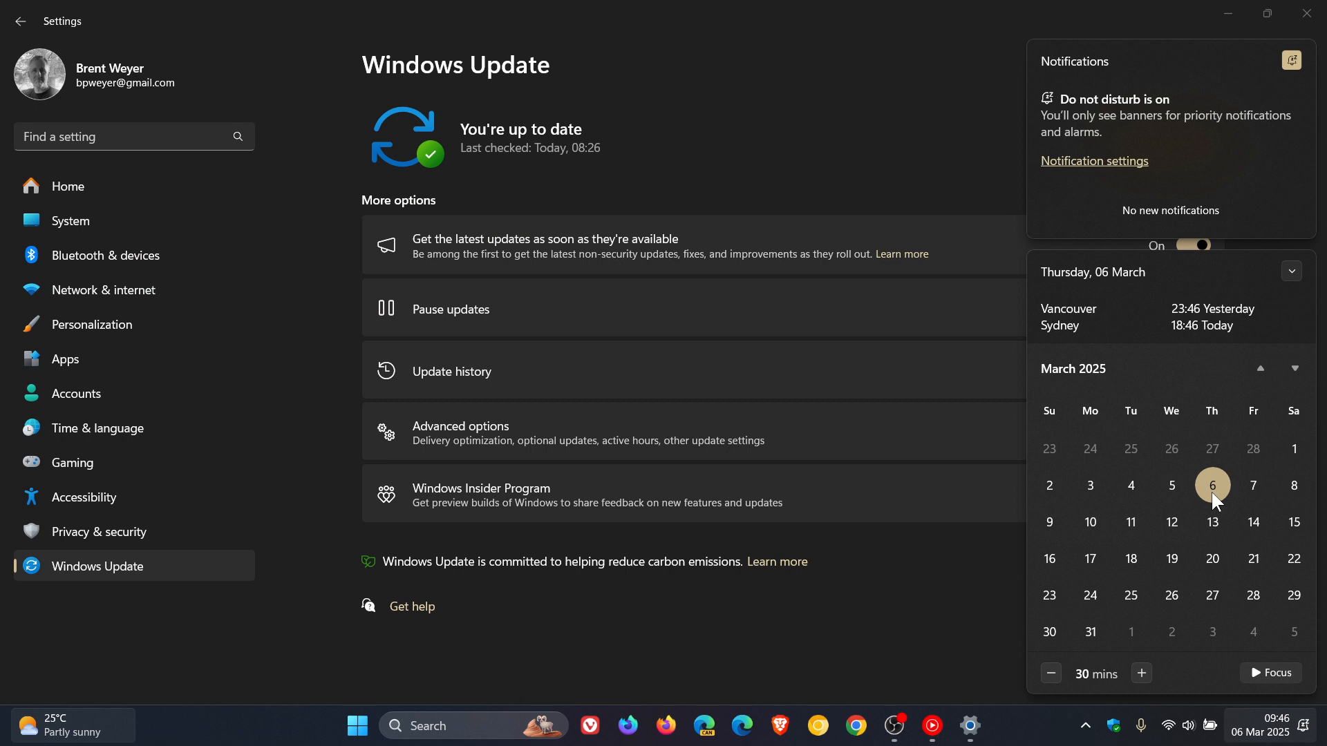
mouse_move(1137, 534)
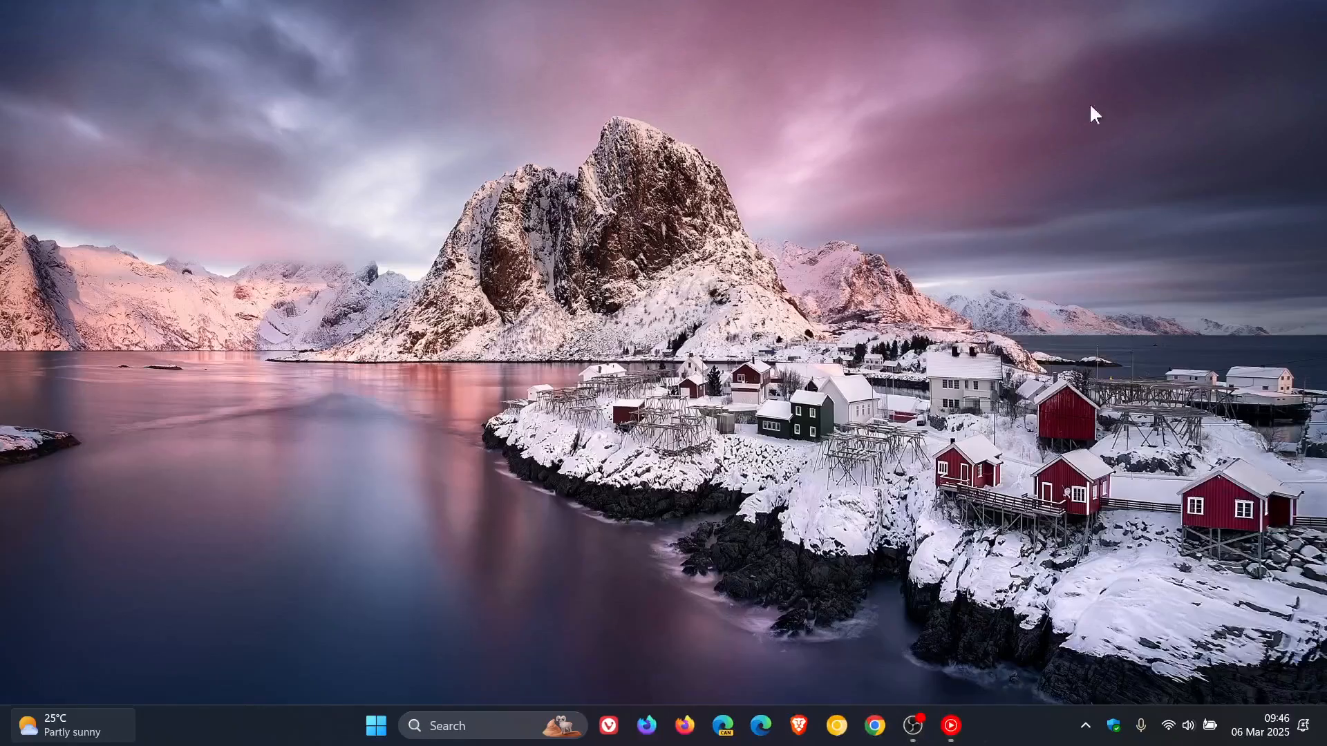
mouse_move(943, 171)
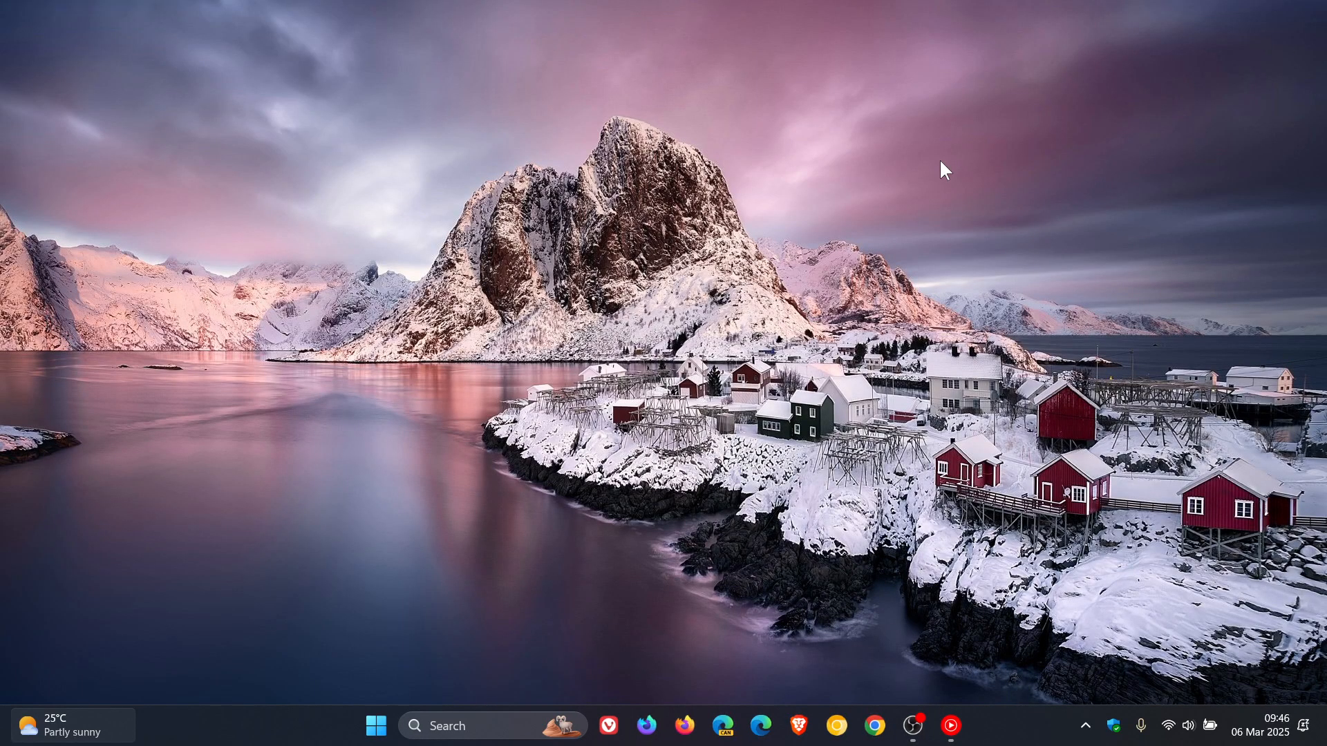
mouse_move(863, 288)
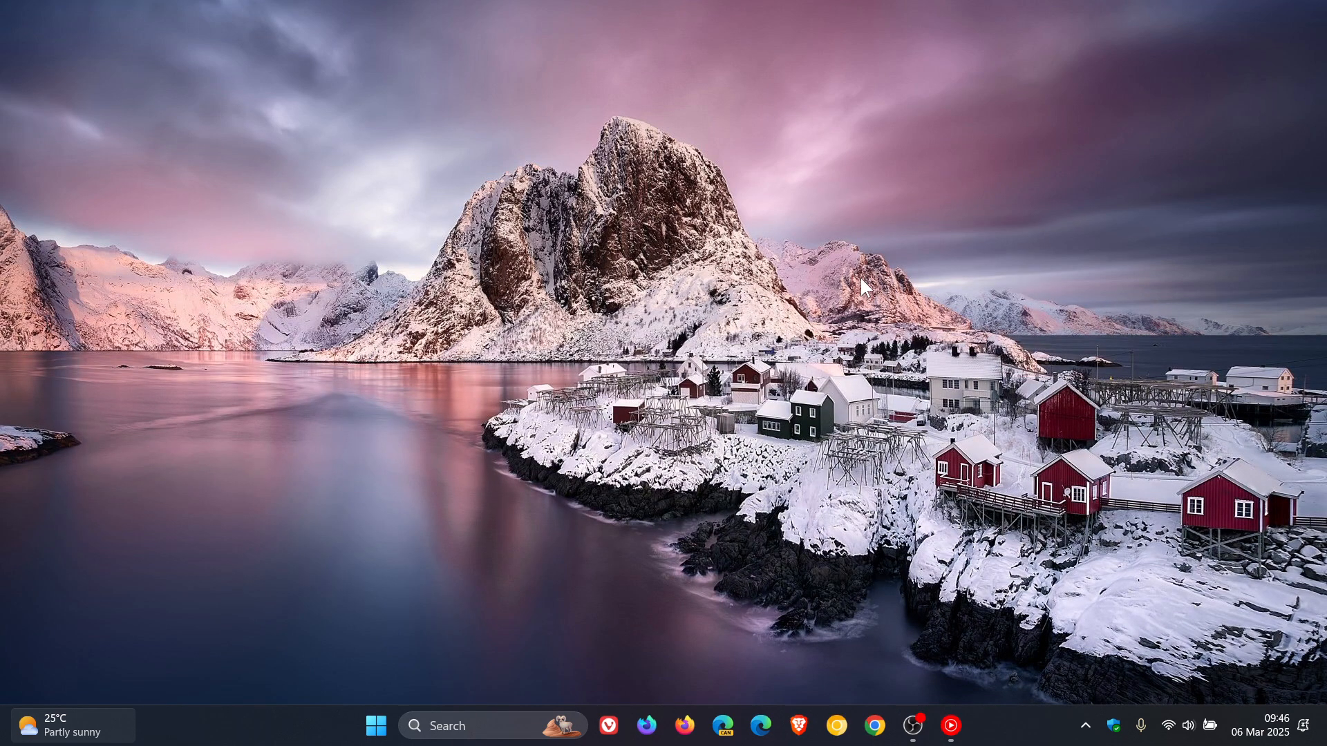